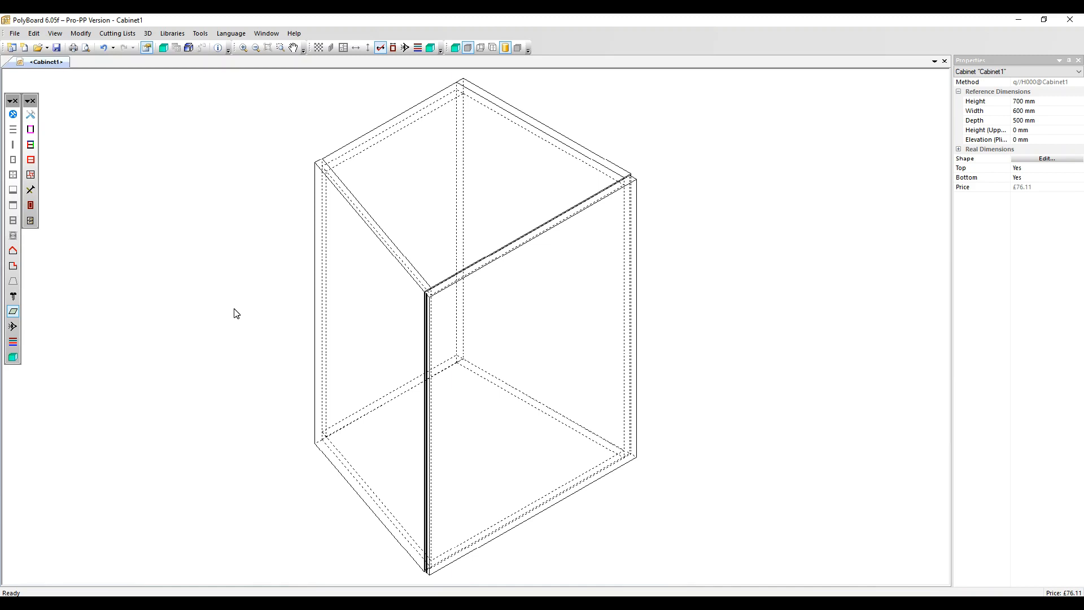
mouse_move(324, 165)
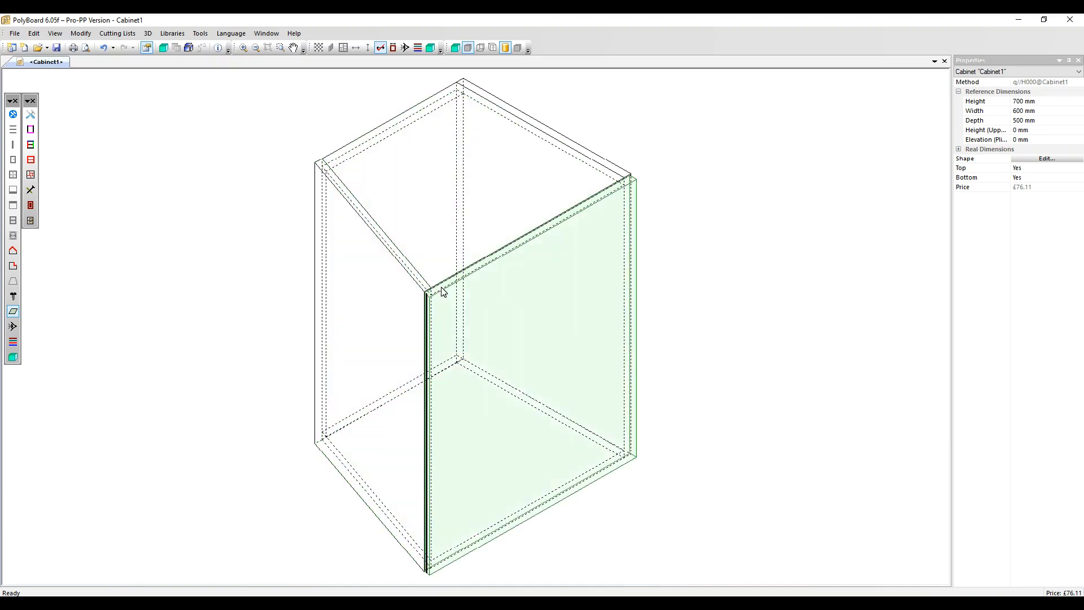
- Select the green 694 by 593.82 mm door panel on the cabinet front
click(532, 311)
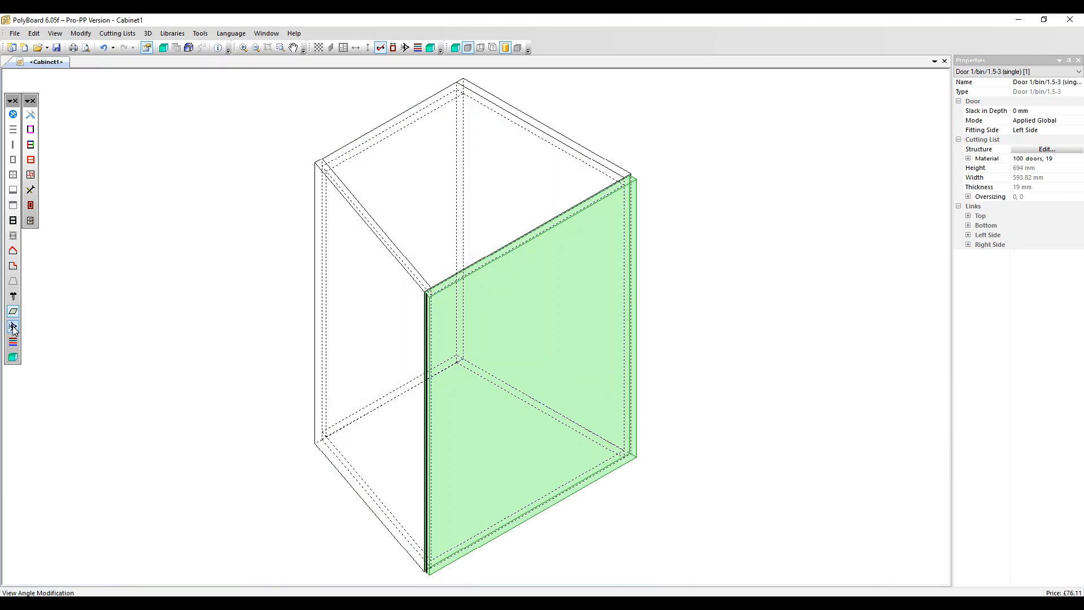
- Switch the 3D view to the top-down plan view preset
click(13, 326)
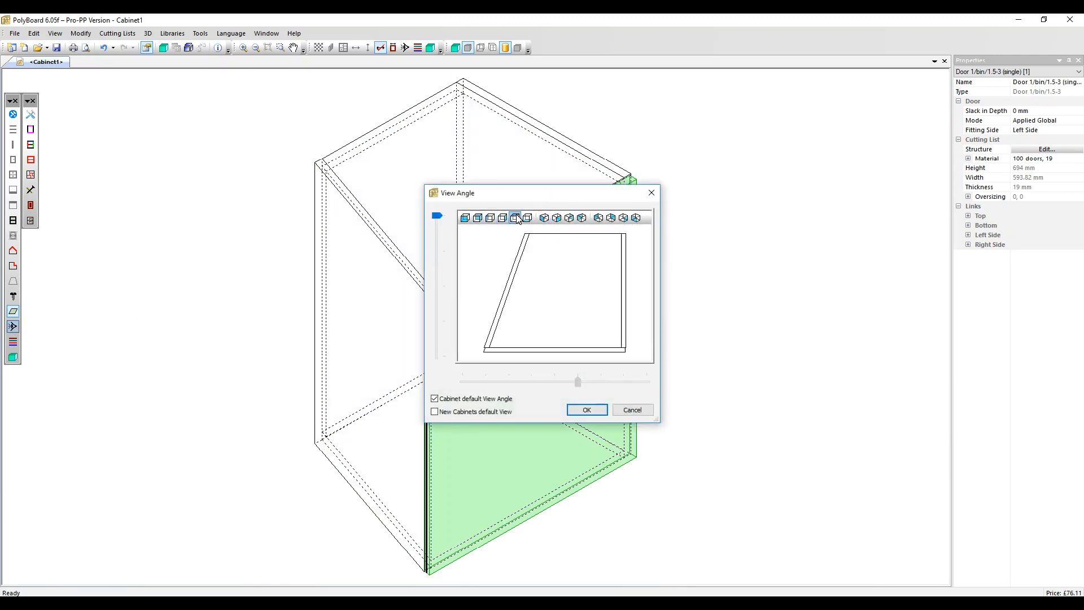
click(584, 409)
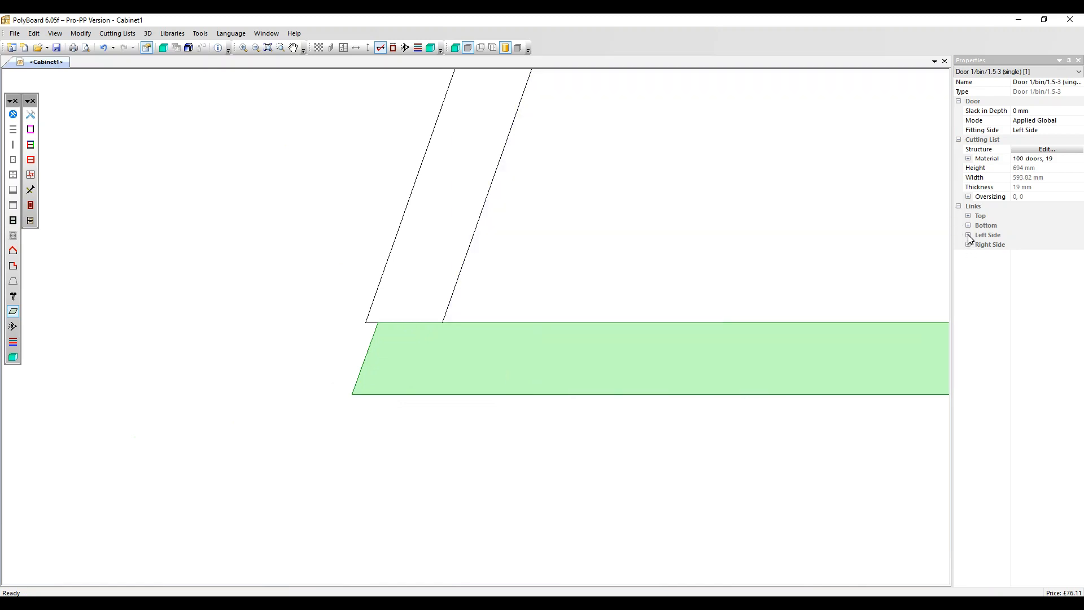
- Expand the door's Left Side link and change its slack from 3 mm to 0 mm
click(969, 234)
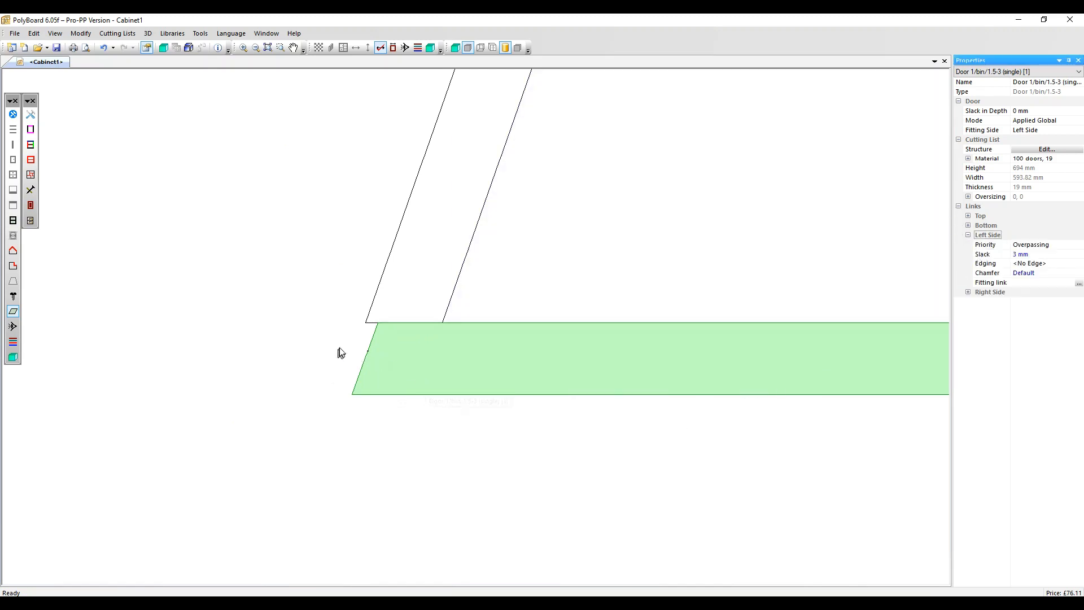
mouse_move(361, 386)
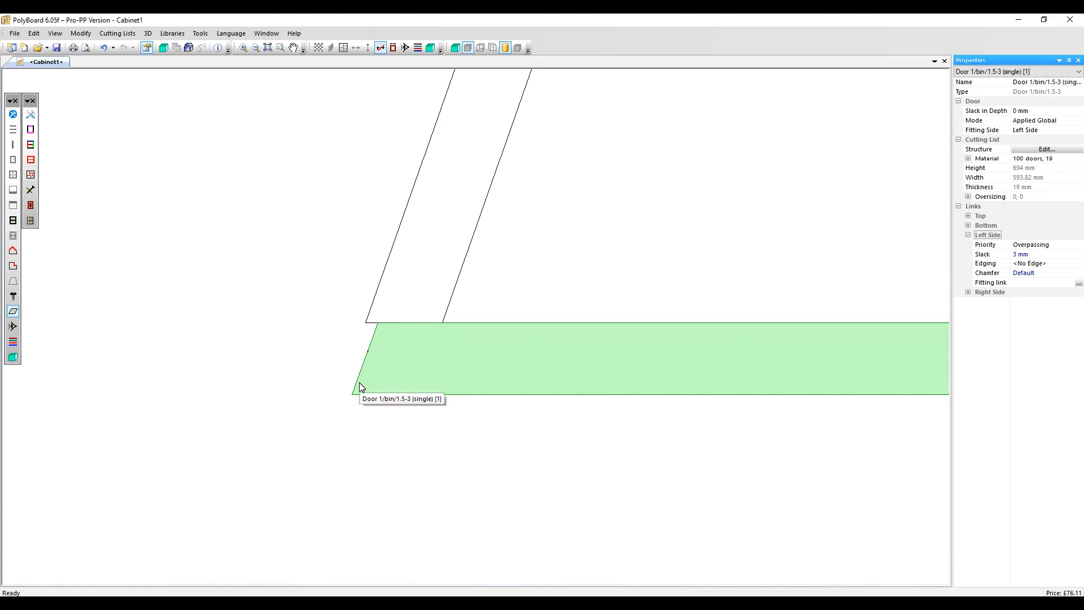
click(1029, 253)
text(0)
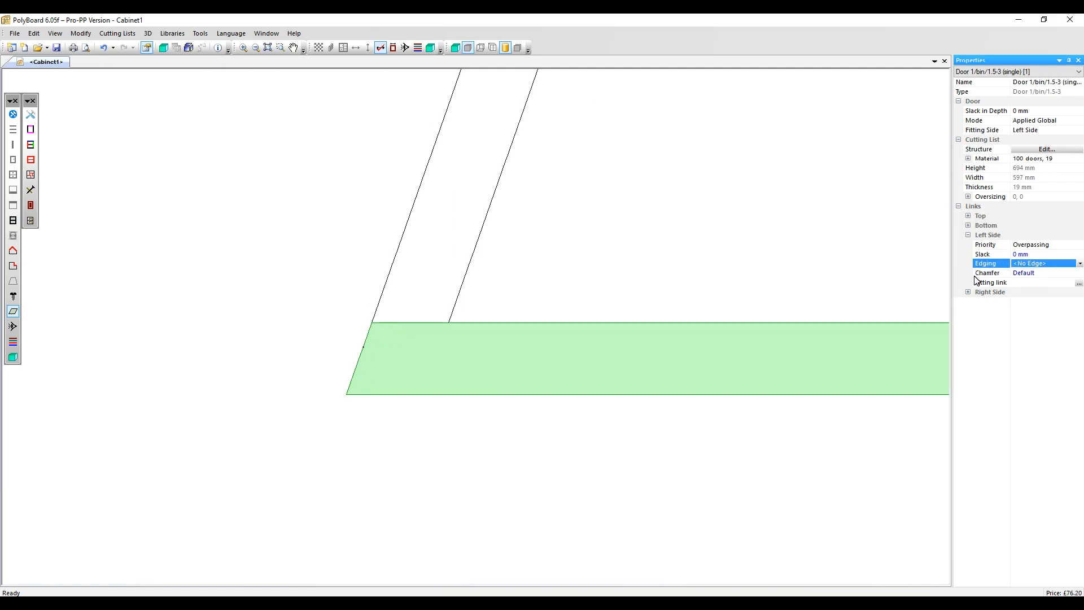
mouse_move(1030, 282)
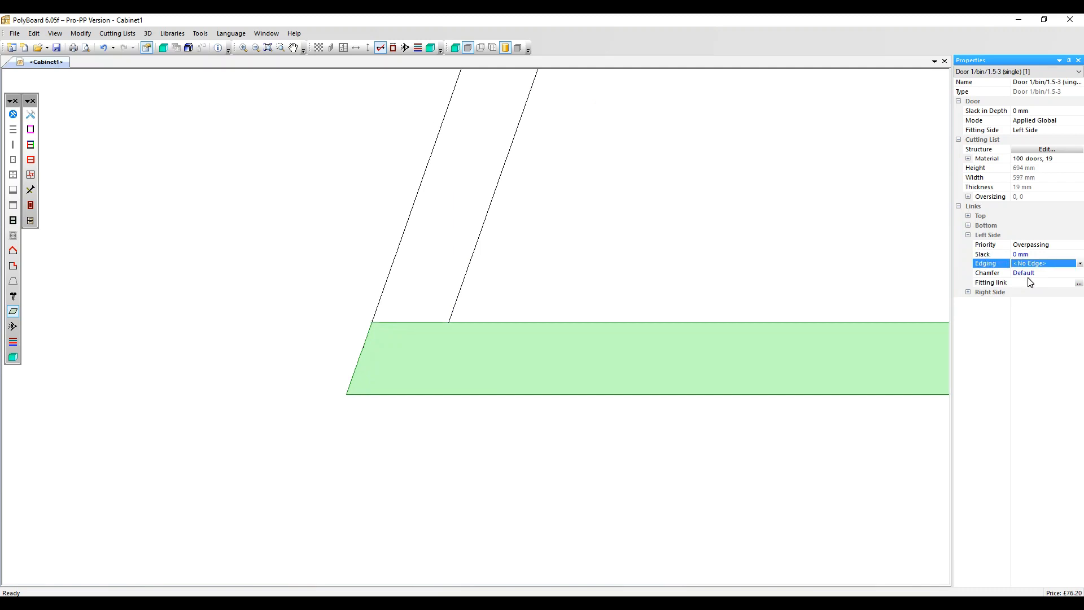
mouse_move(334, 523)
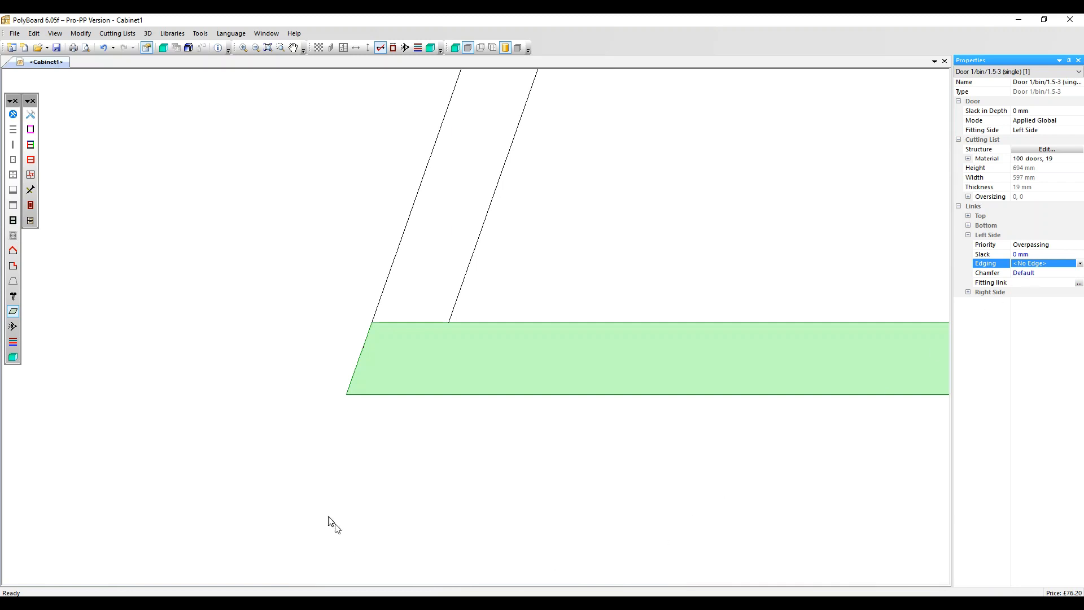
mouse_move(376, 323)
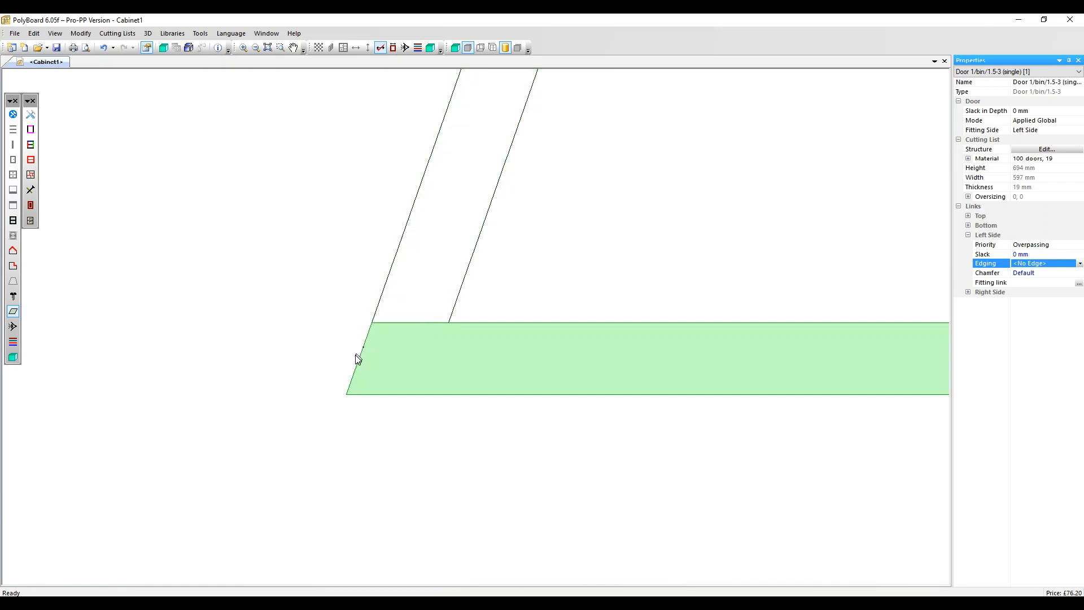
mouse_move(344, 400)
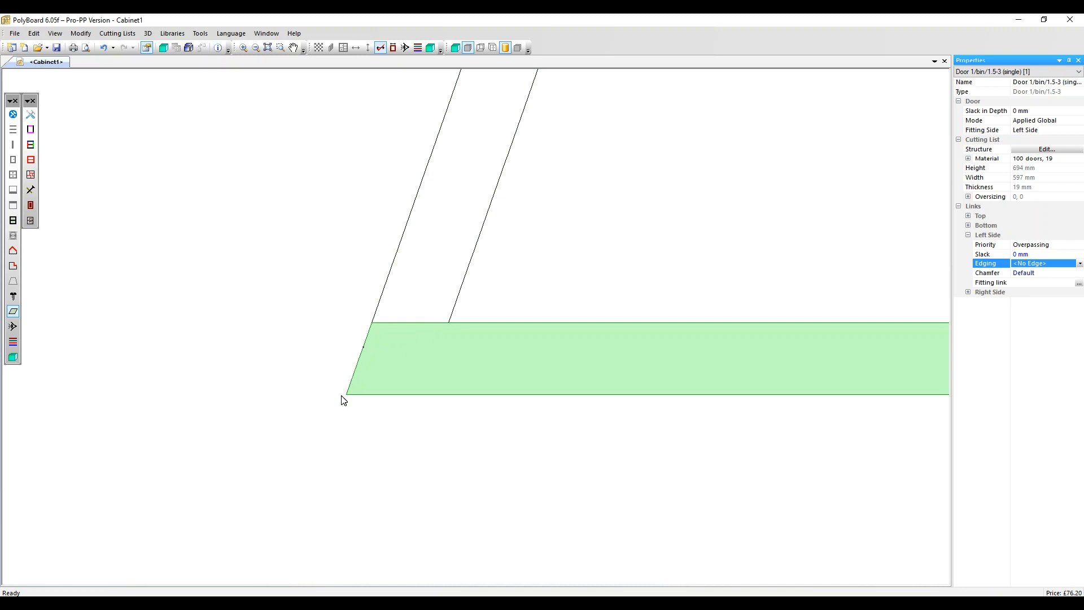
mouse_move(1045, 313)
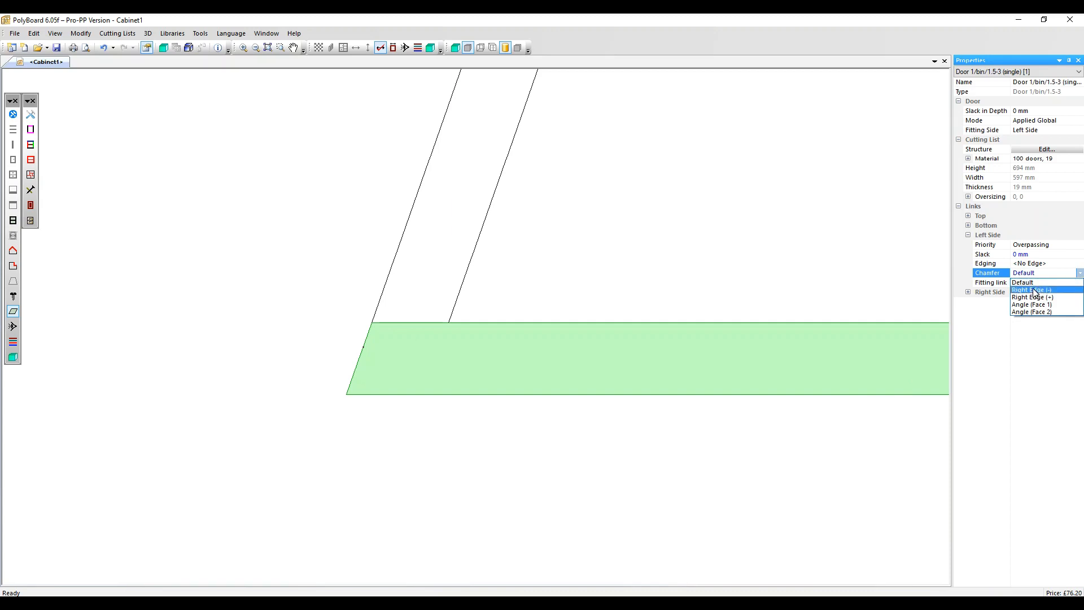
mouse_move(1032, 293)
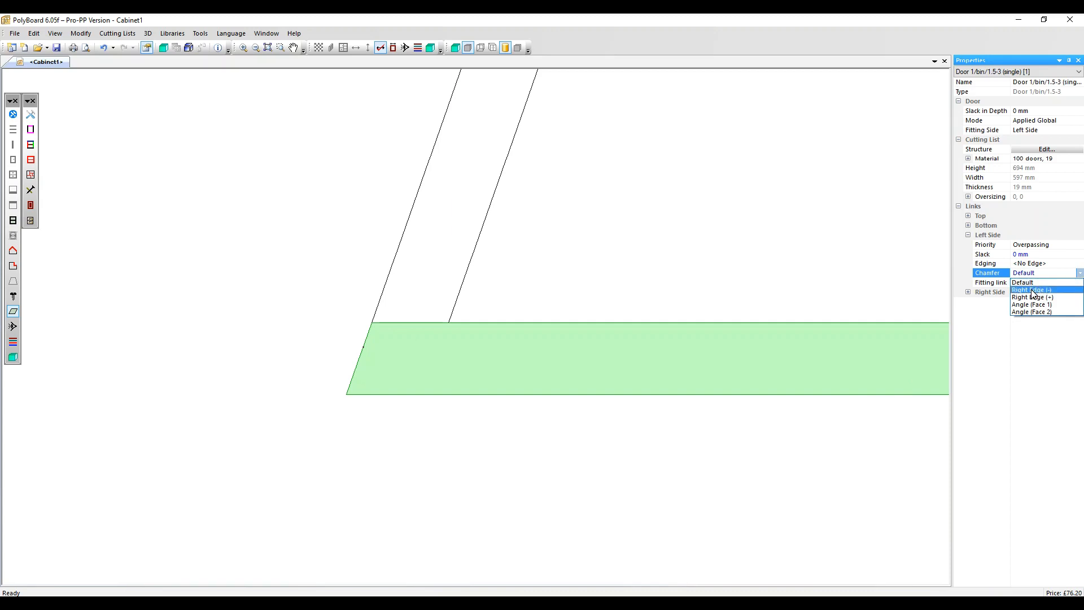
- Set the left-side link chamfer to Right Edge (-), then to Right Edge (+)
click(1031, 289)
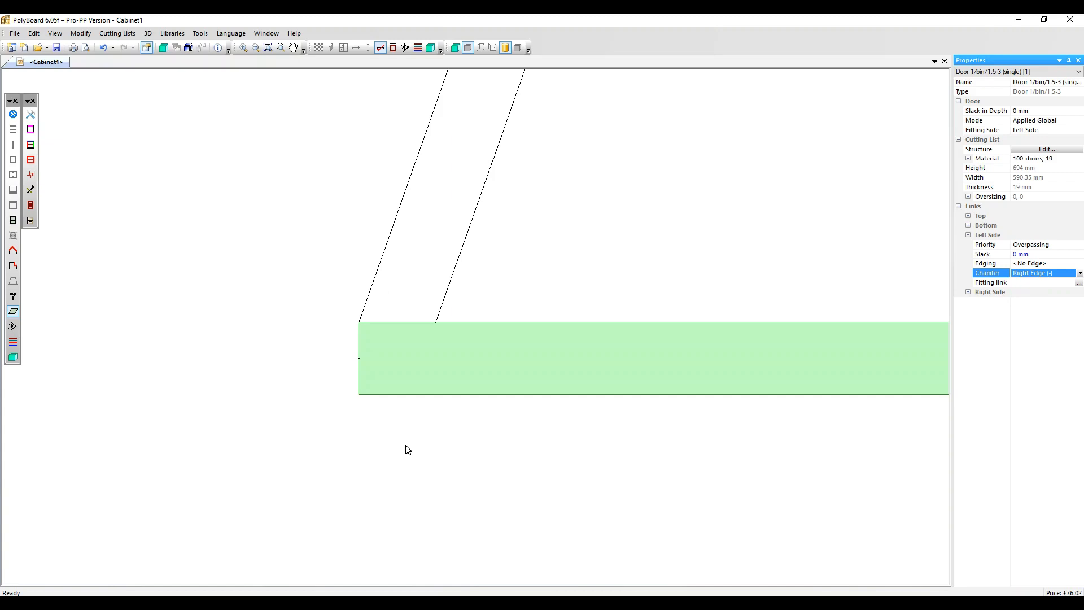
mouse_move(1069, 280)
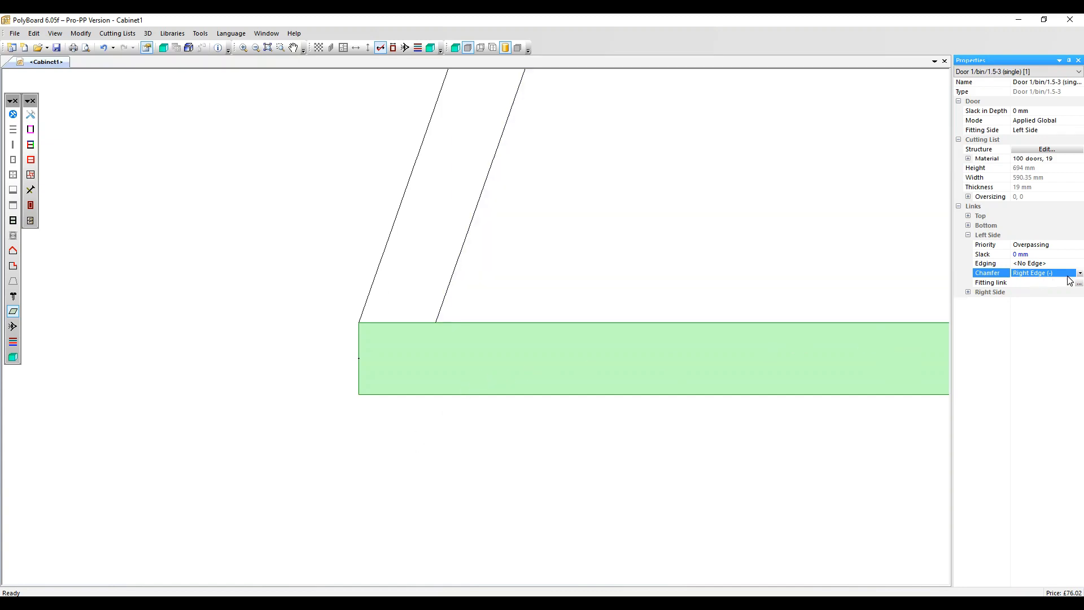
click(1077, 272)
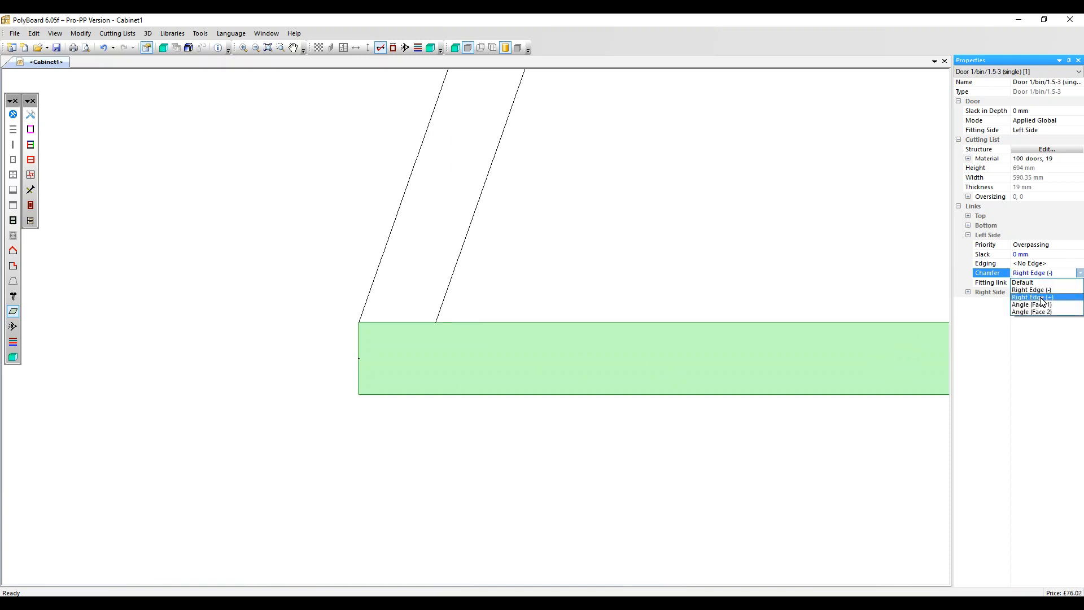
click(1030, 297)
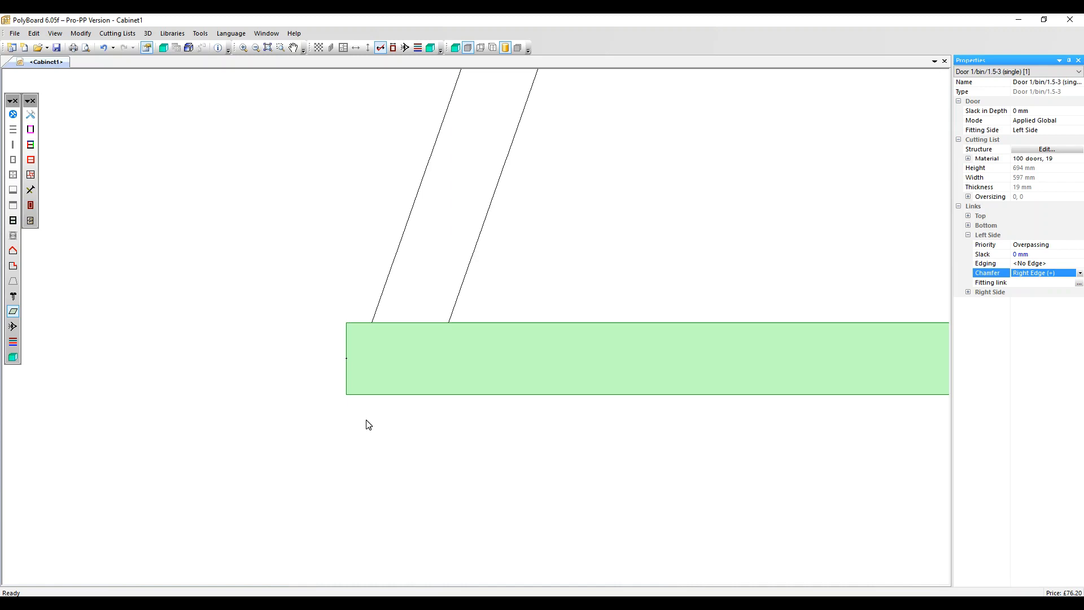
mouse_move(379, 310)
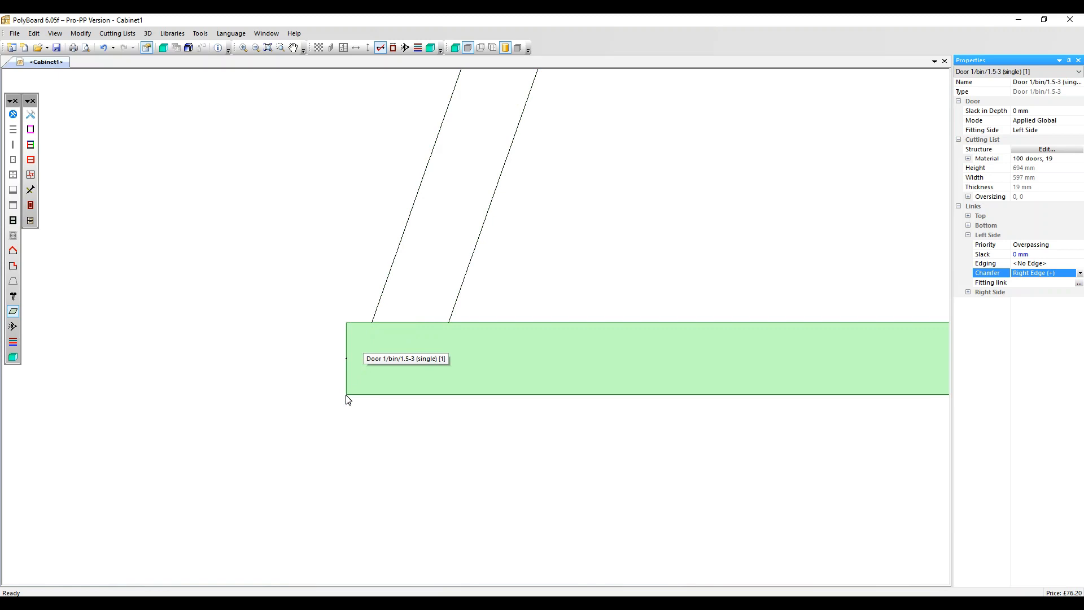
mouse_move(1075, 292)
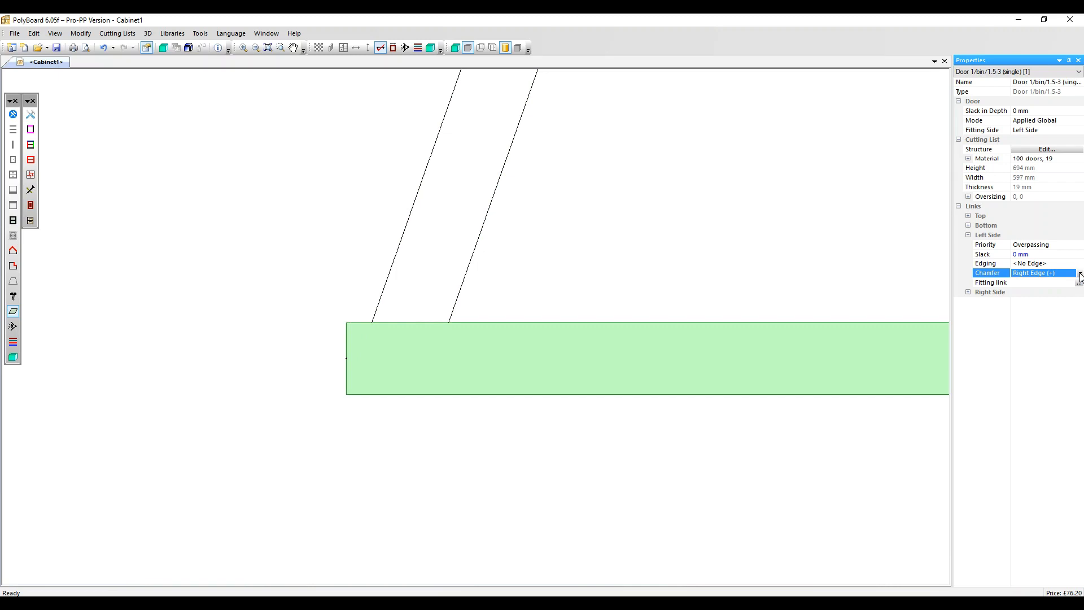
- Set the left-side chamfer to Angle (Face 1) and confirm a new angle value
click(1078, 272)
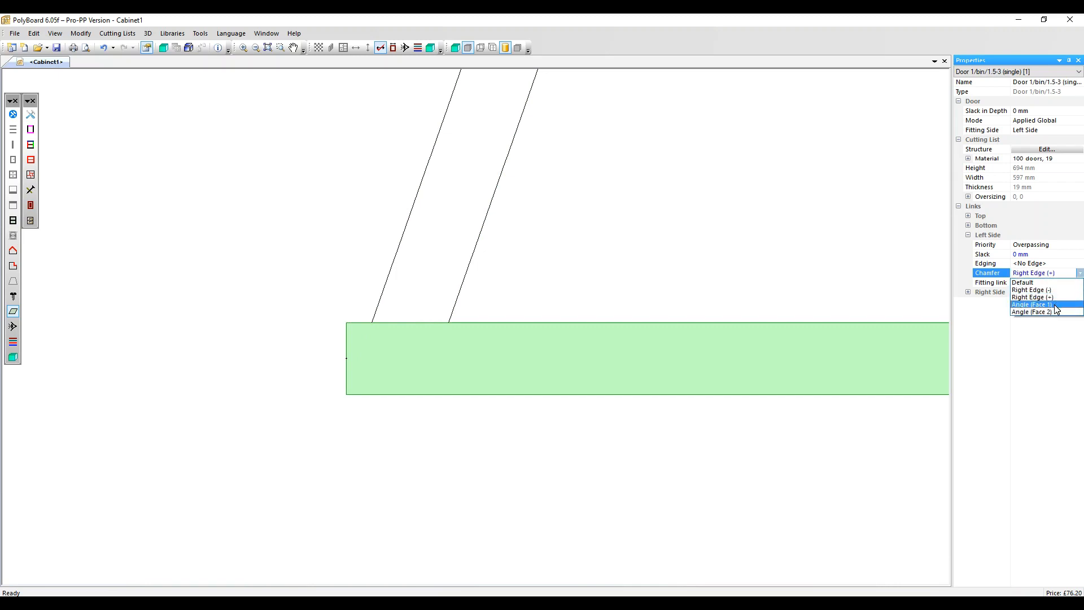
click(1031, 304)
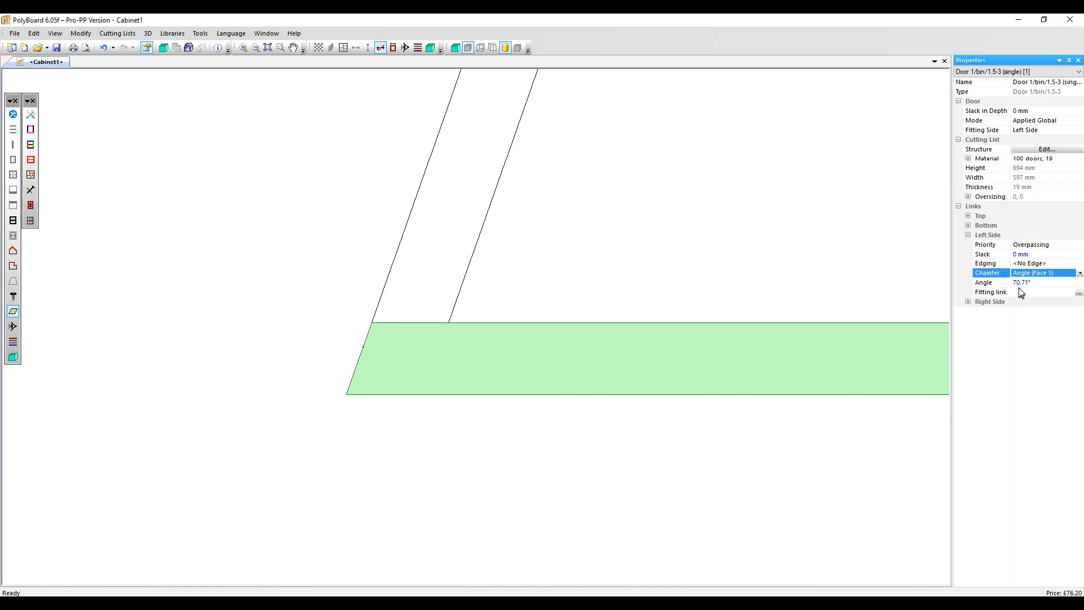
mouse_move(576, 406)
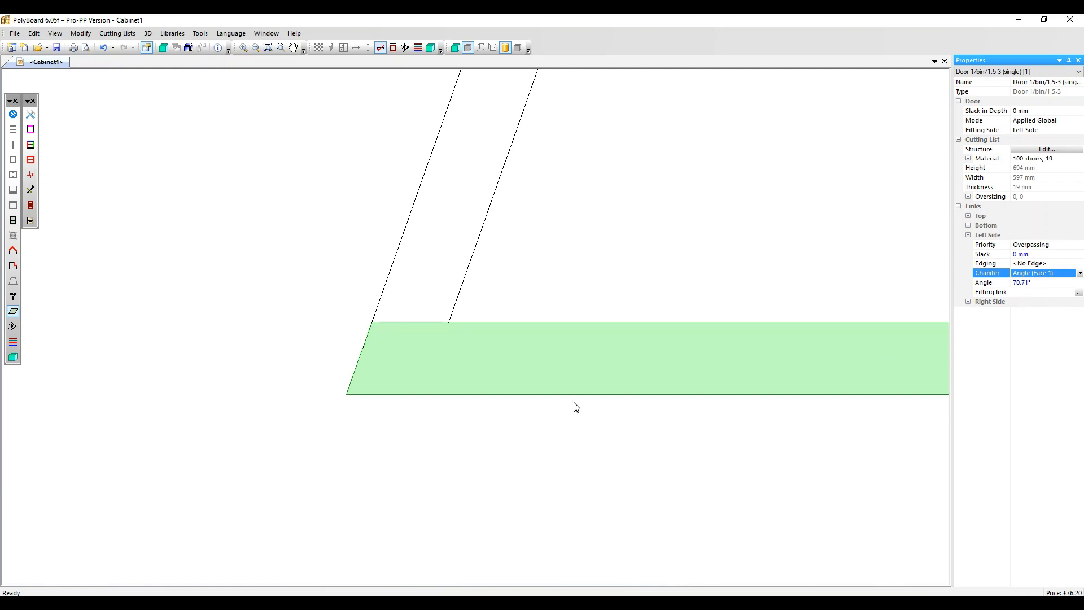
mouse_move(354, 369)
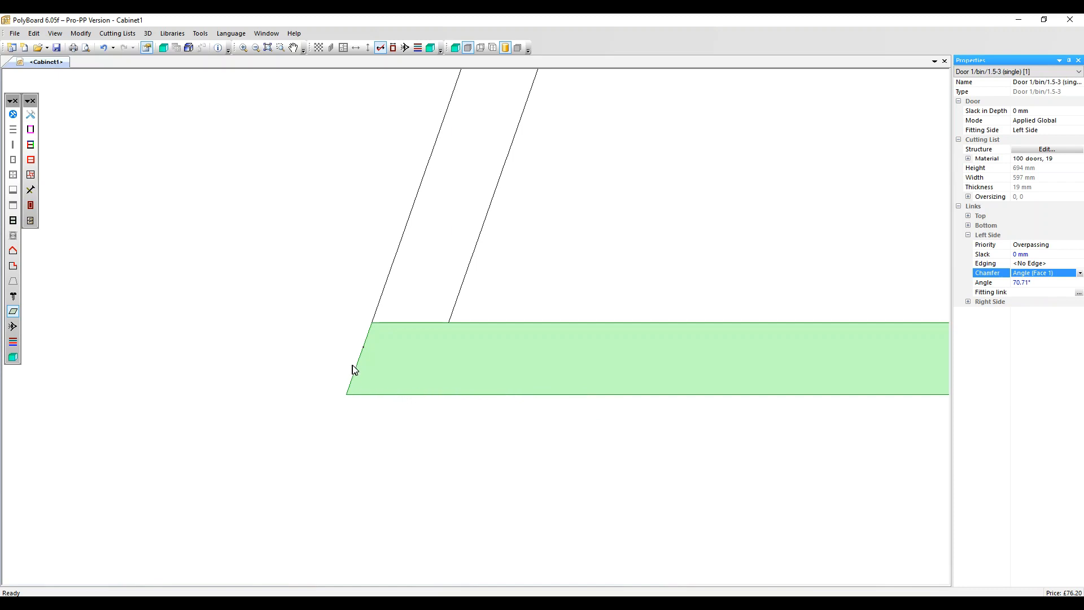
mouse_move(360, 366)
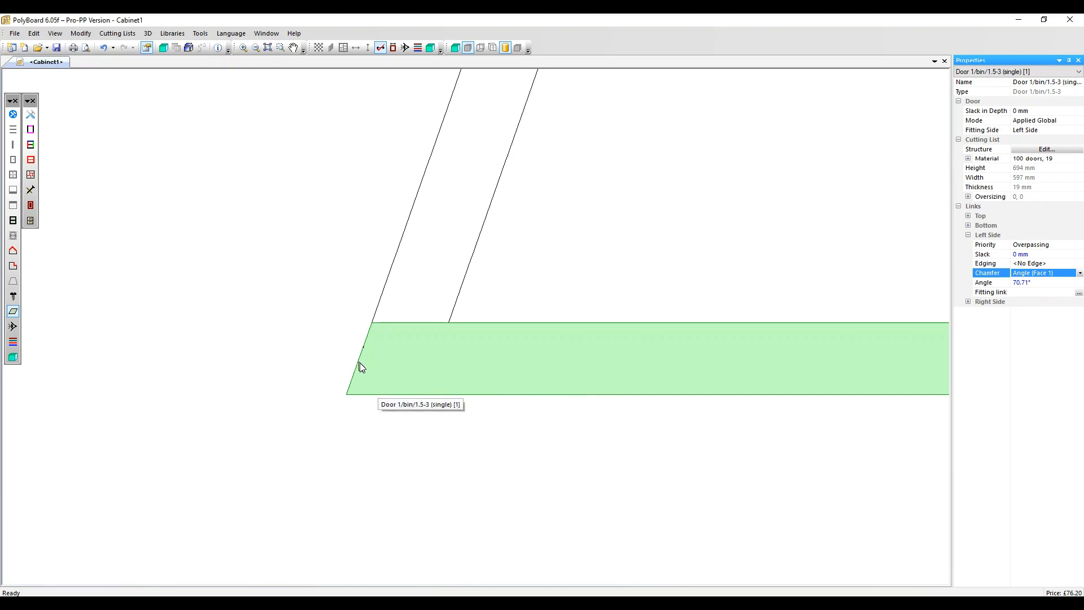
mouse_move(379, 398)
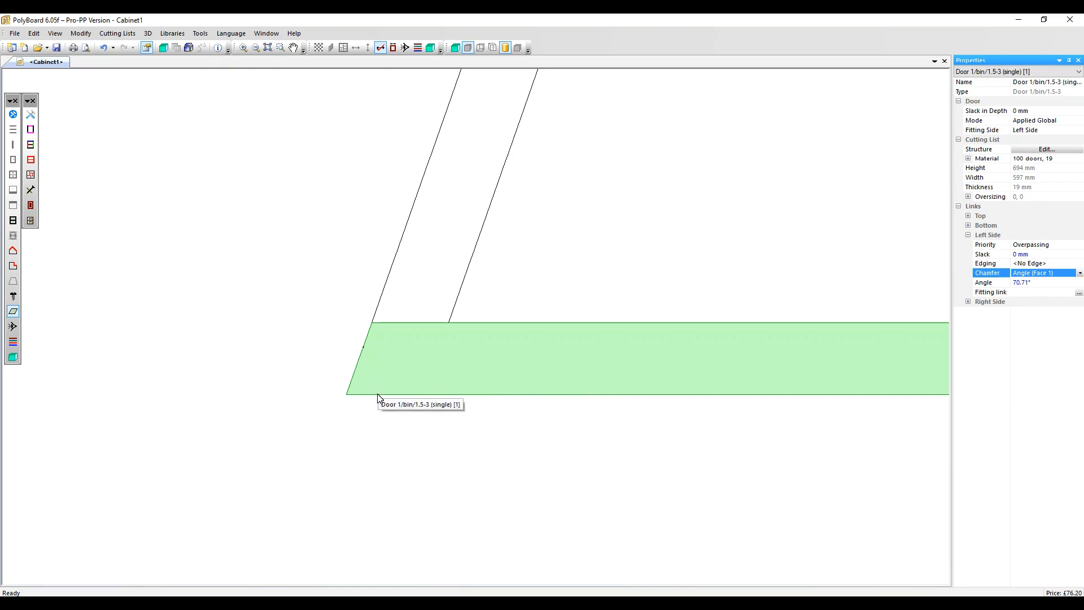
mouse_move(357, 378)
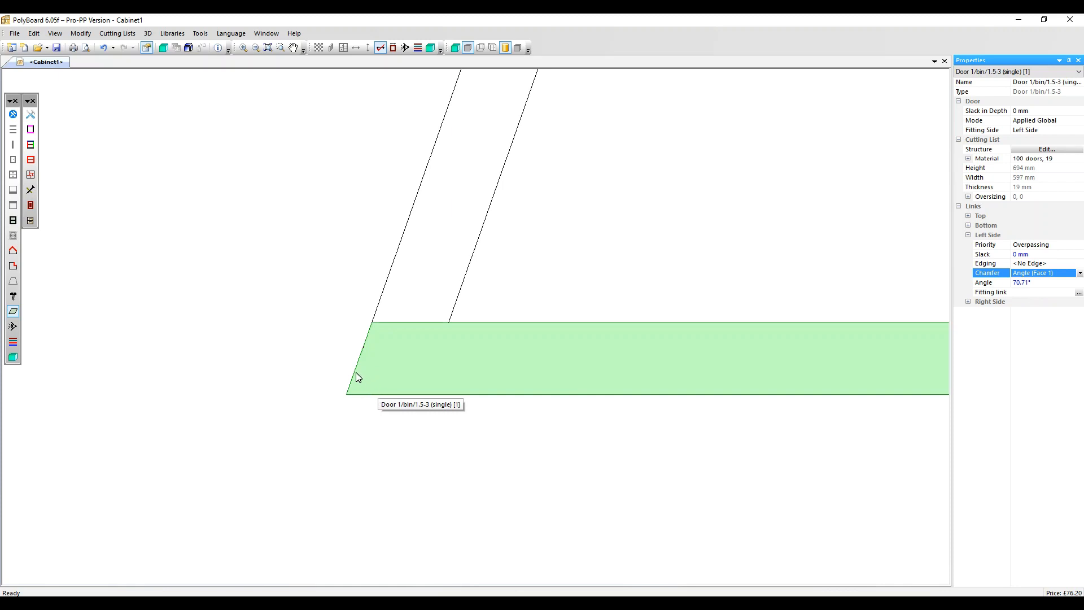
mouse_move(1036, 289)
text(11)
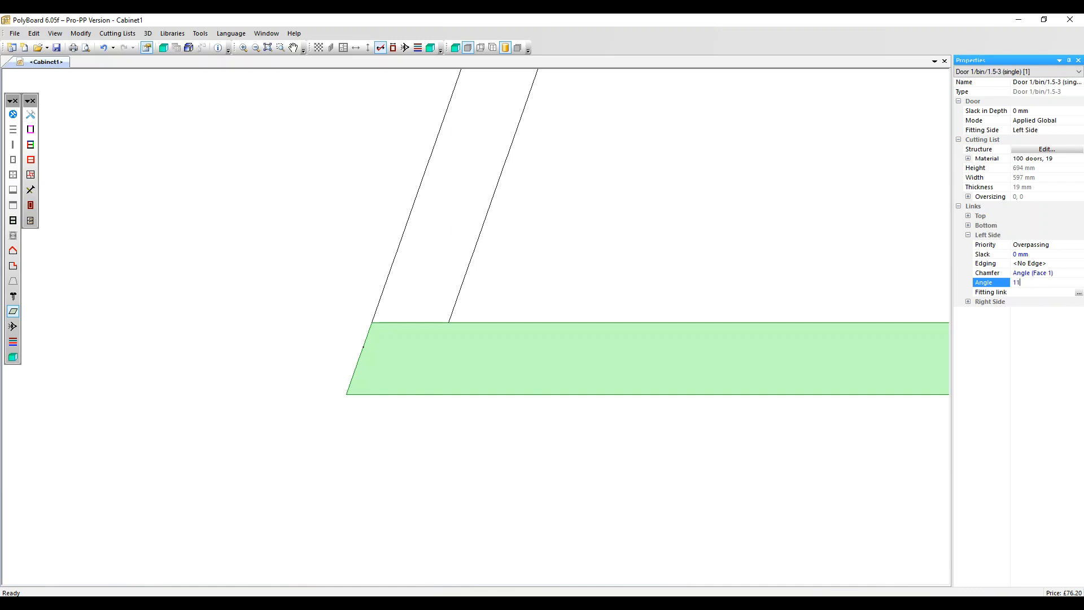
key(Return)
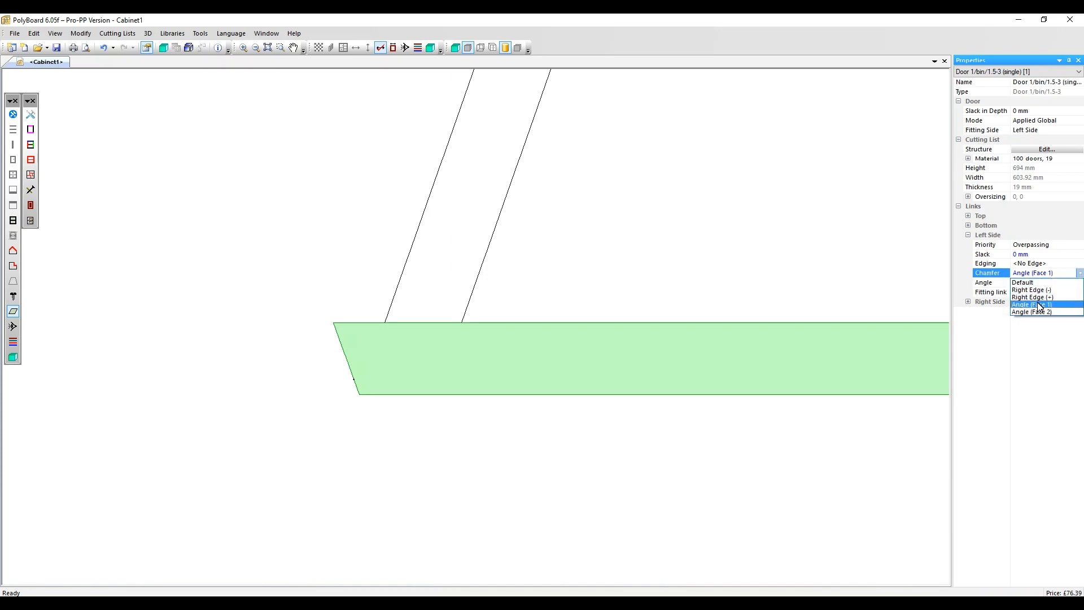
- Change the left-side chamfer type to Angle (Face 2)
click(1030, 311)
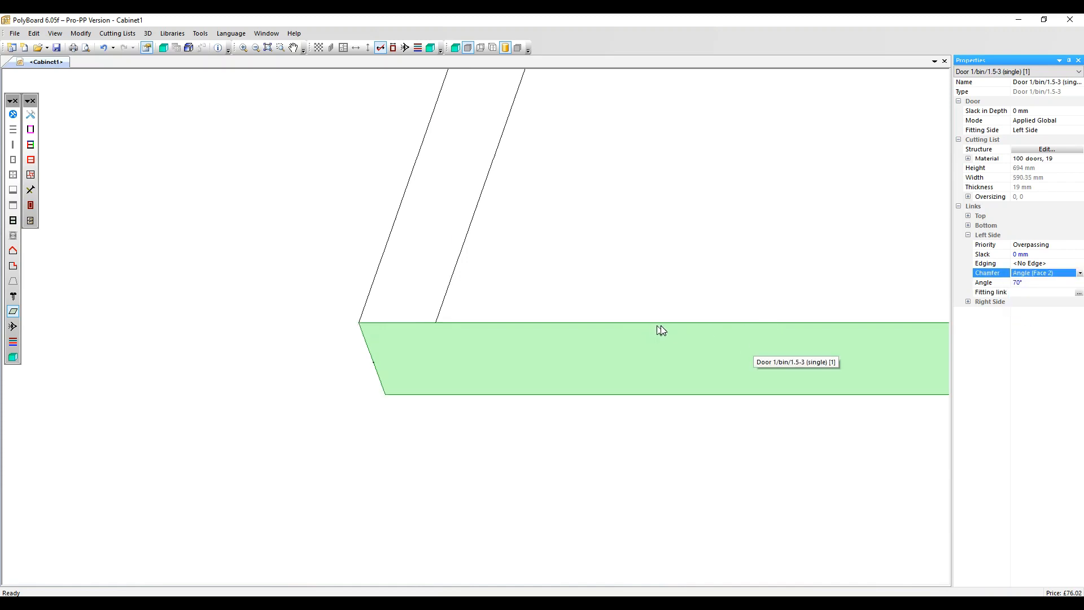
mouse_move(570, 329)
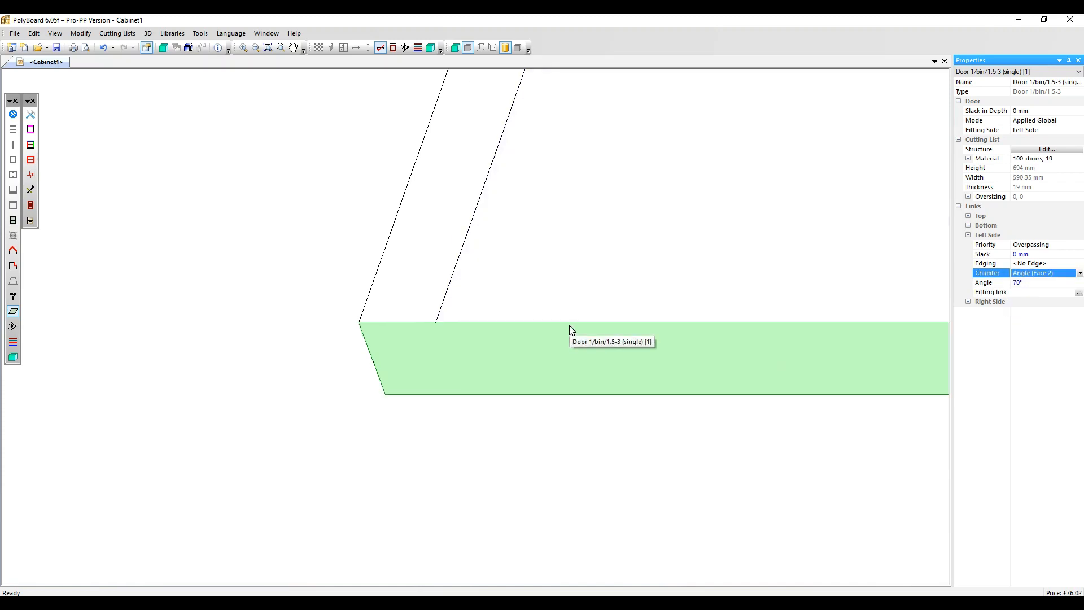
mouse_move(393, 327)
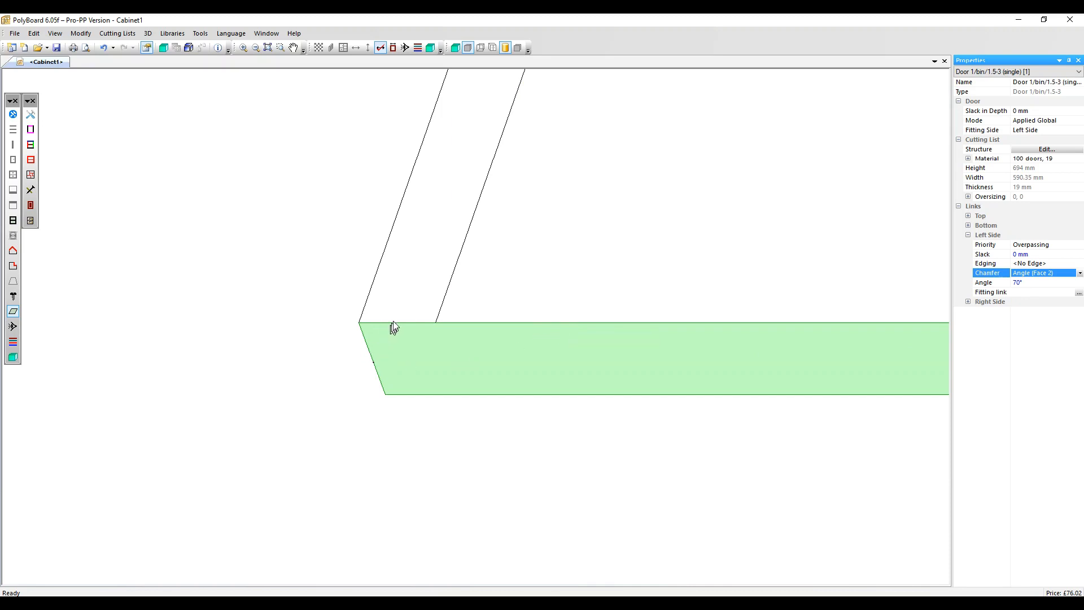
mouse_move(377, 349)
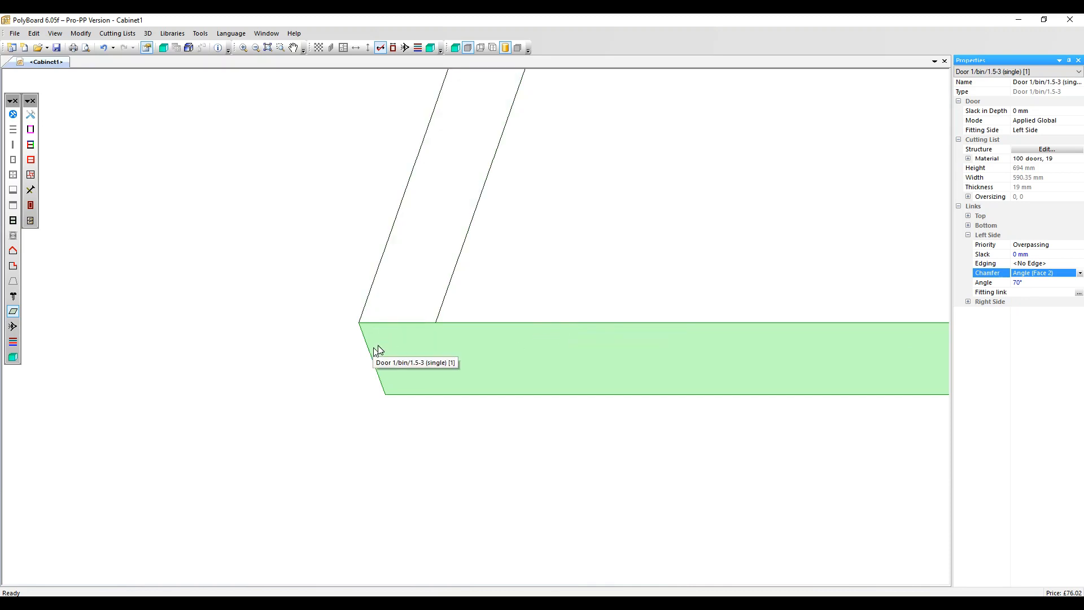
mouse_move(1029, 289)
text(40)
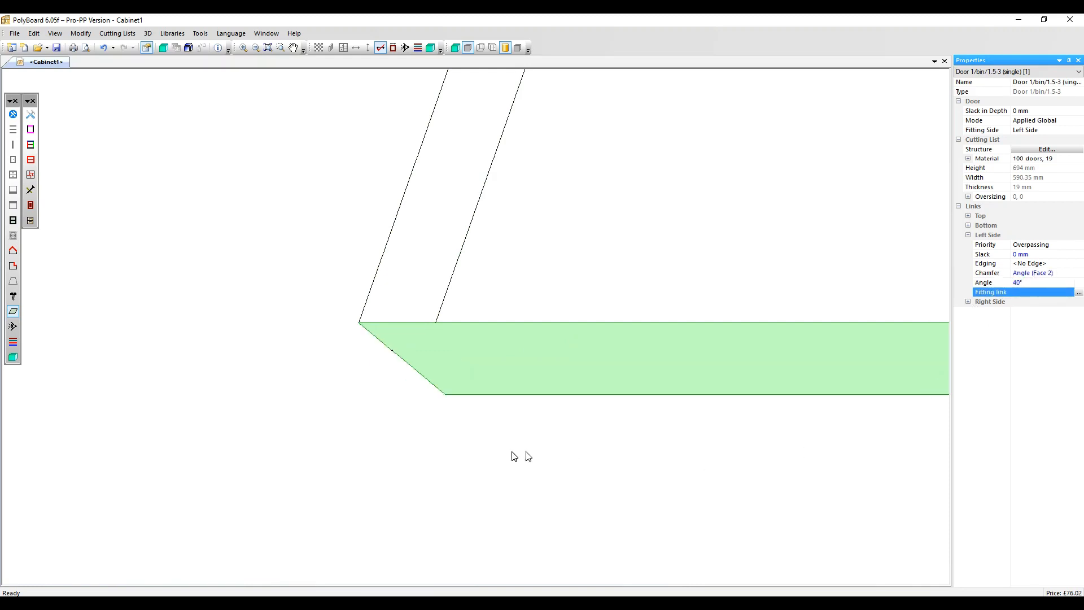
mouse_move(462, 425)
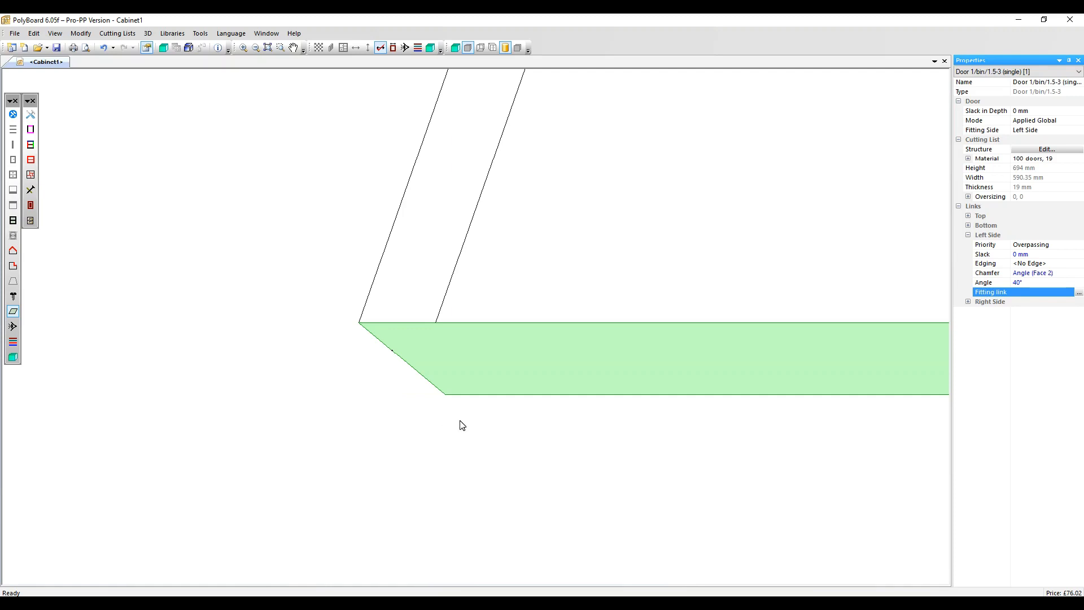